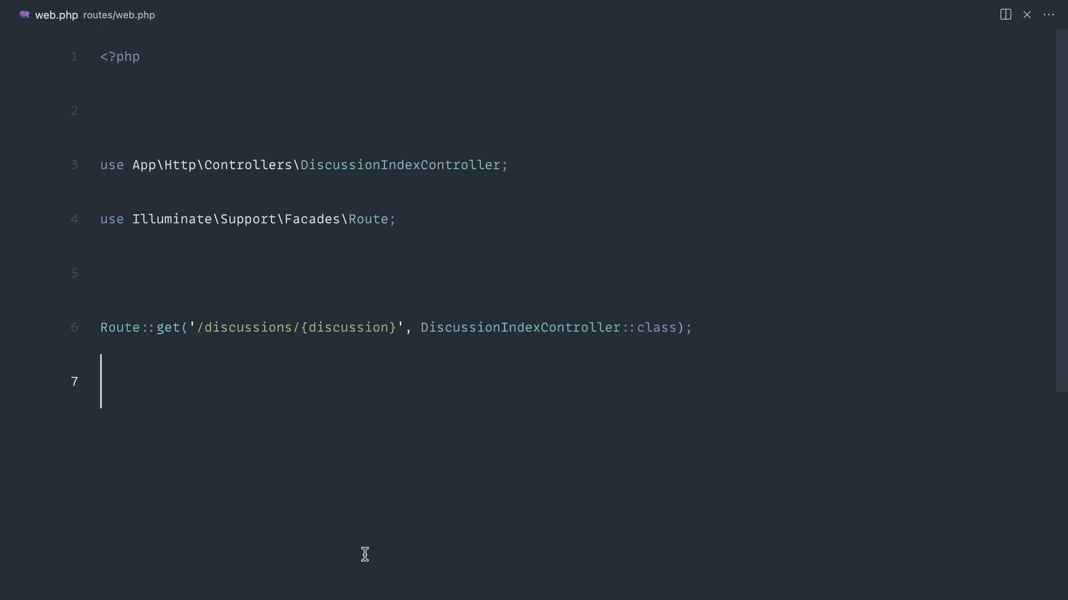
mouse_move(492, 356)
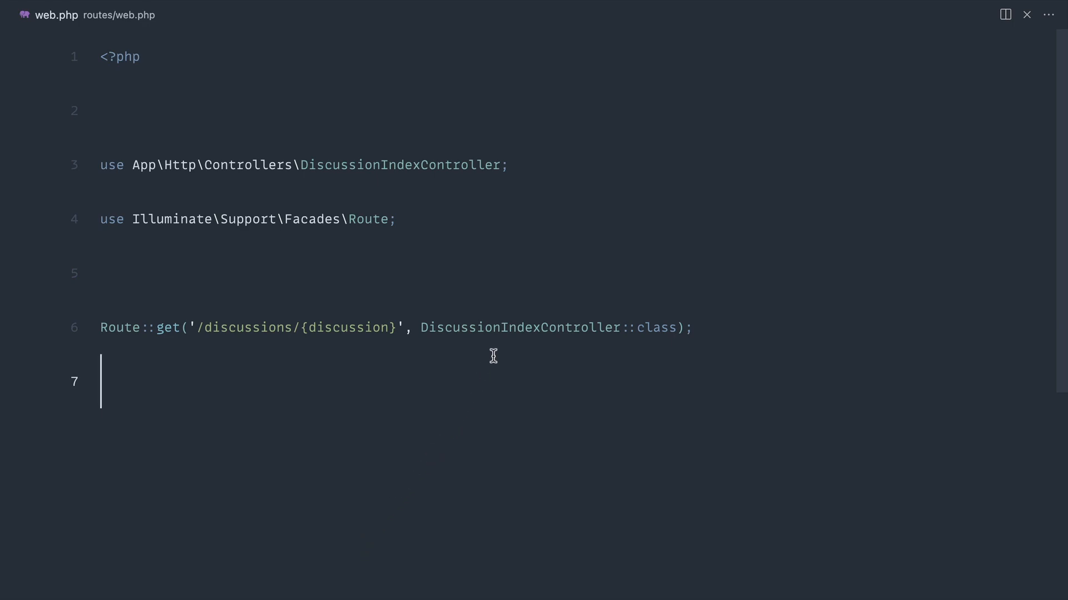
mouse_move(496, 352)
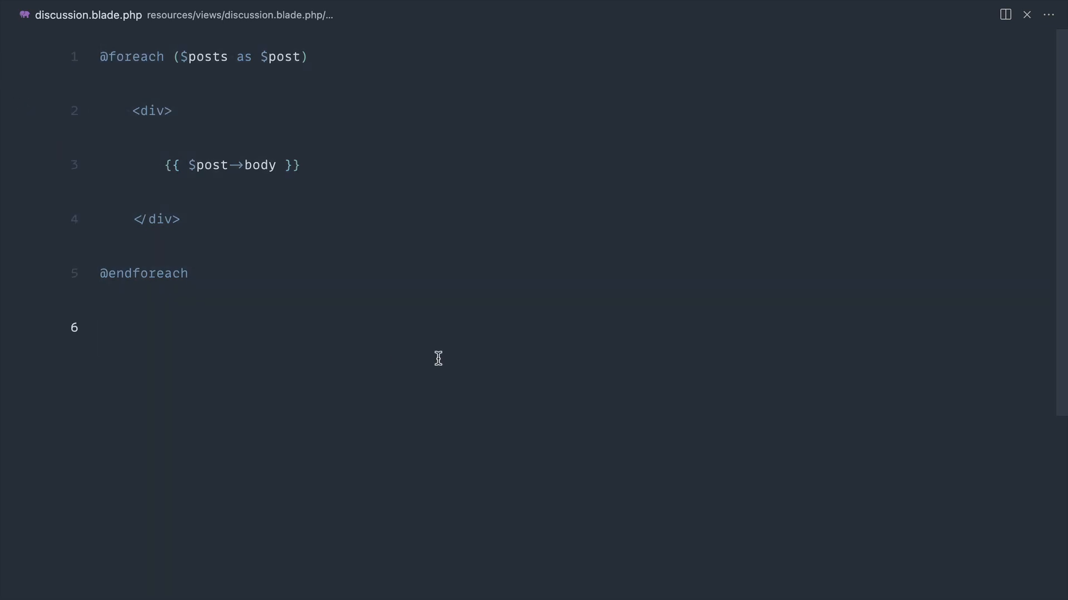
mouse_move(399, 203)
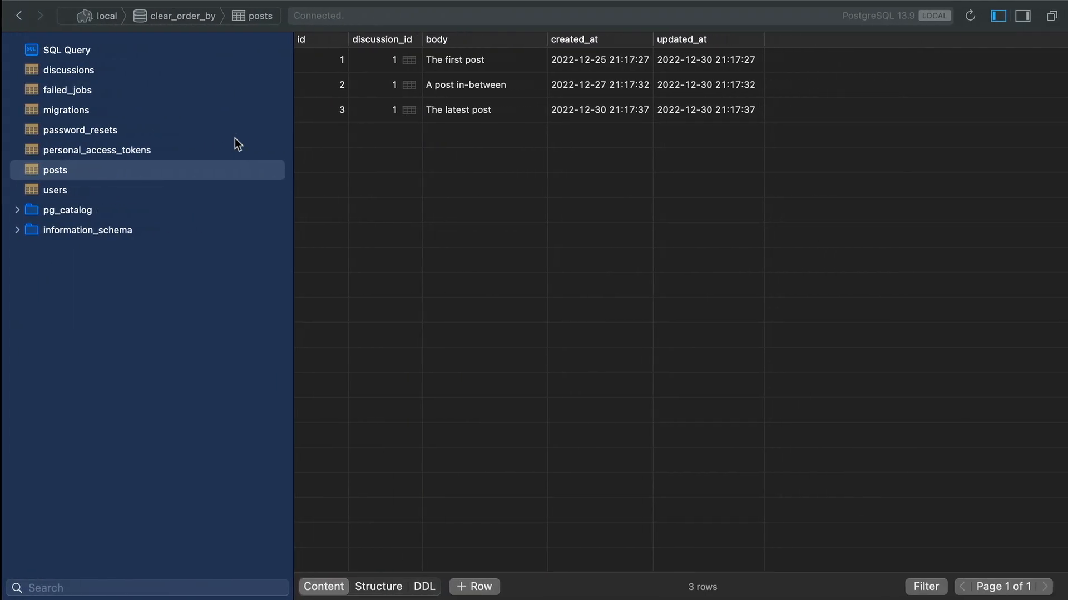
left_click(600, 60)
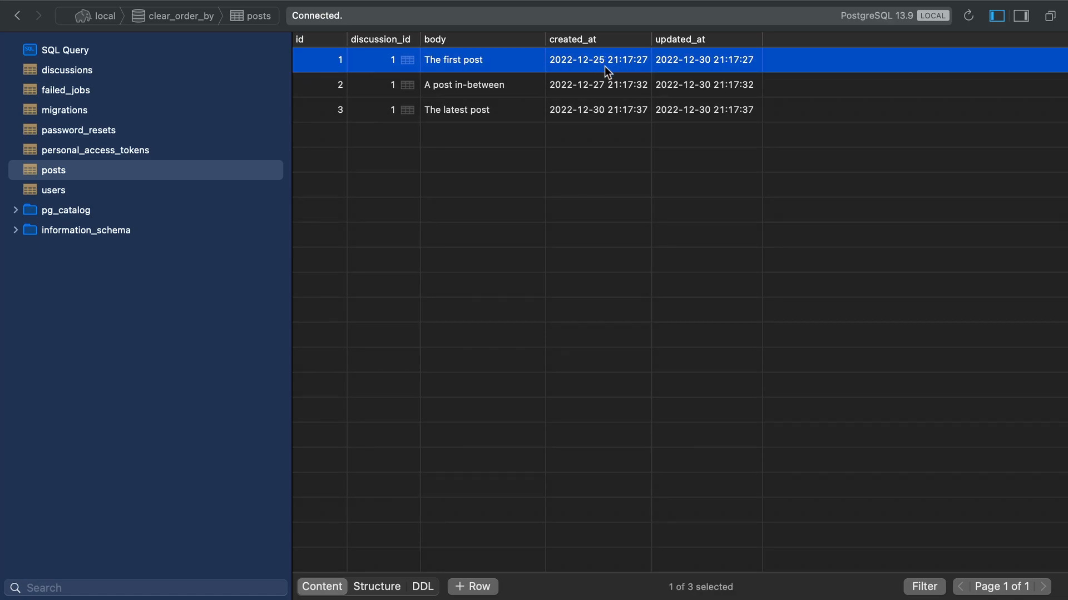
left_click(463, 85)
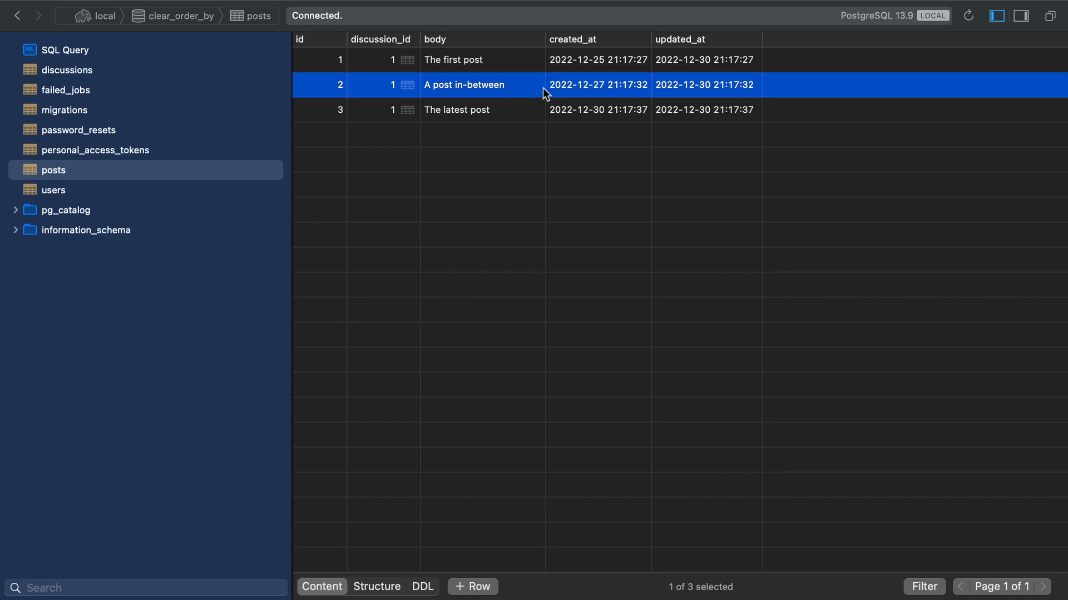
mouse_move(605, 93)
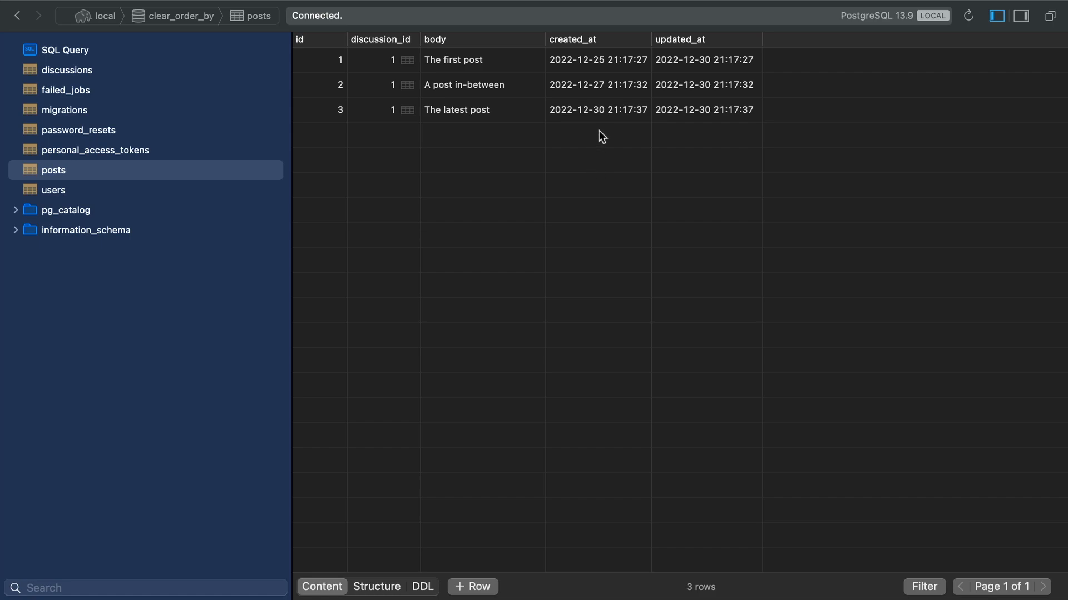
left_click(463, 85)
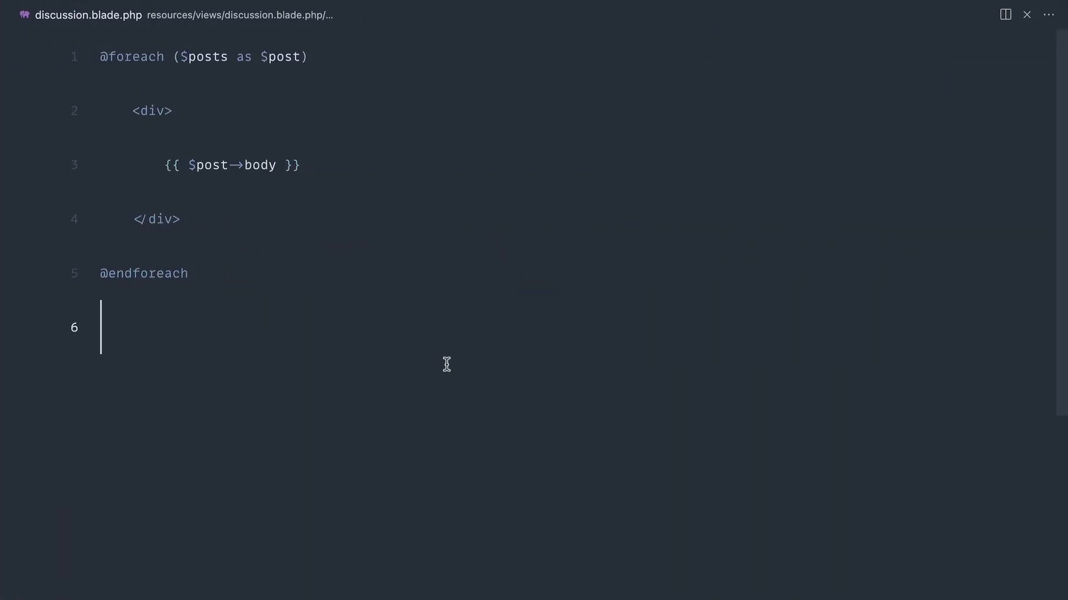
- Open app/Models/Discussion.php via quick open and focus the posts relationship's ->latest() call
type("dis")
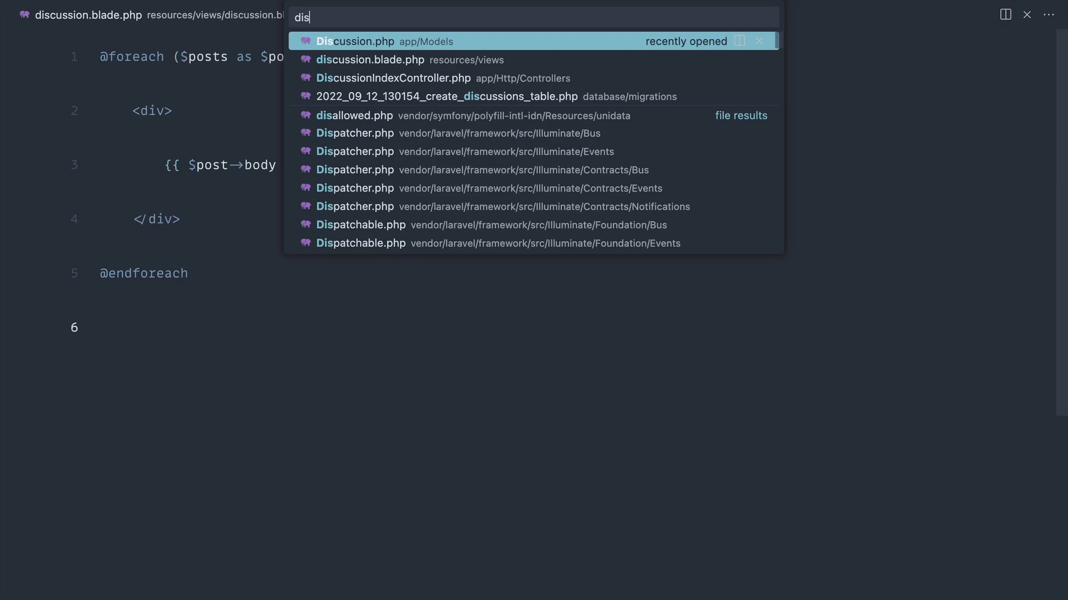
left_click(353, 41)
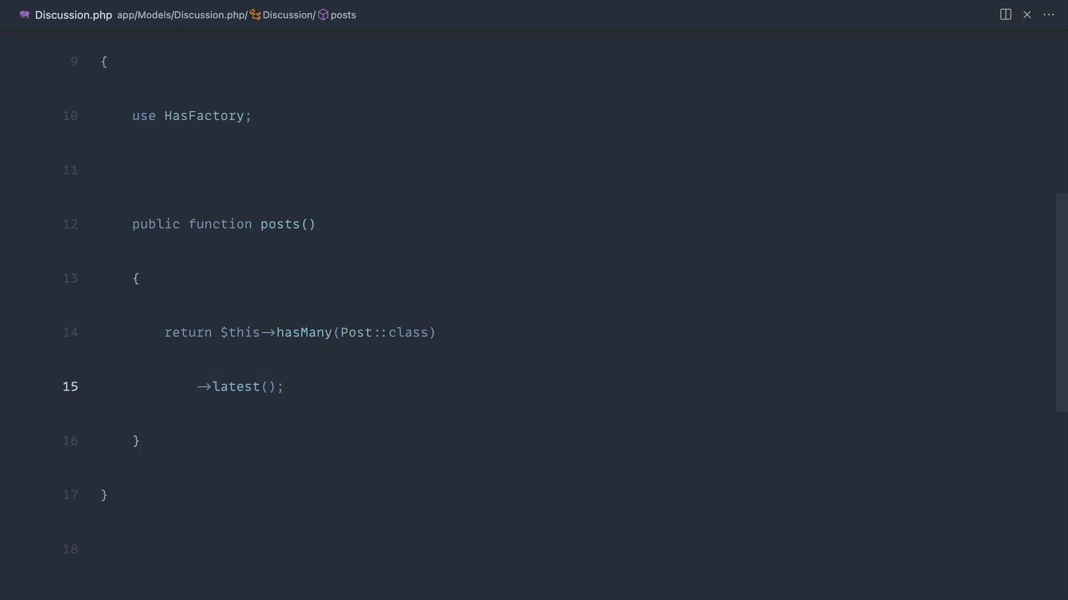
left_click(284, 387)
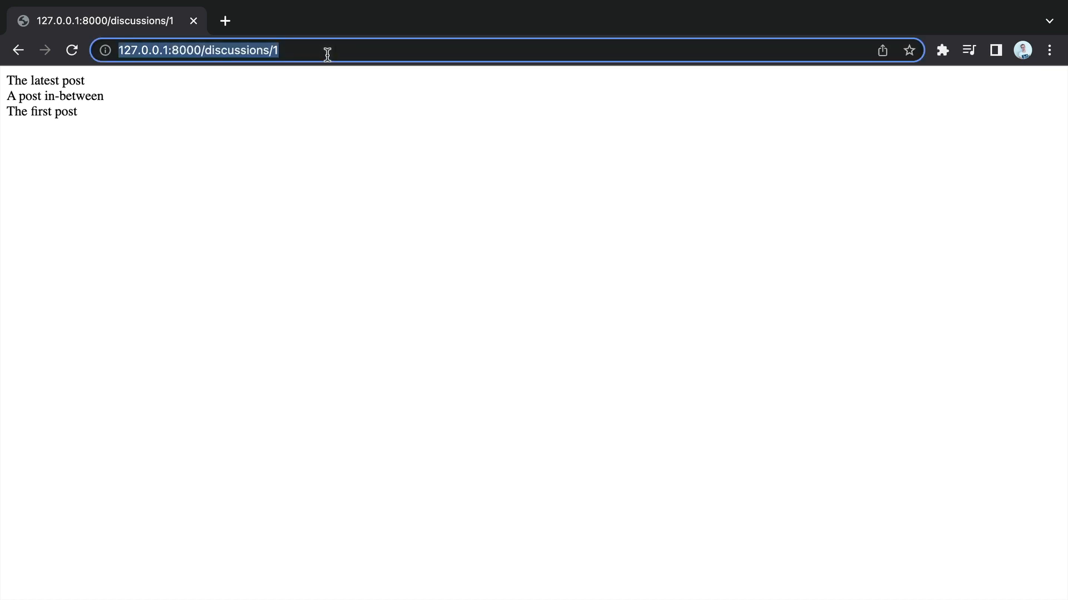
- Append an ?order= query parameter to the 127.0.0.1:8000/discussions/1 address
type("?sor")
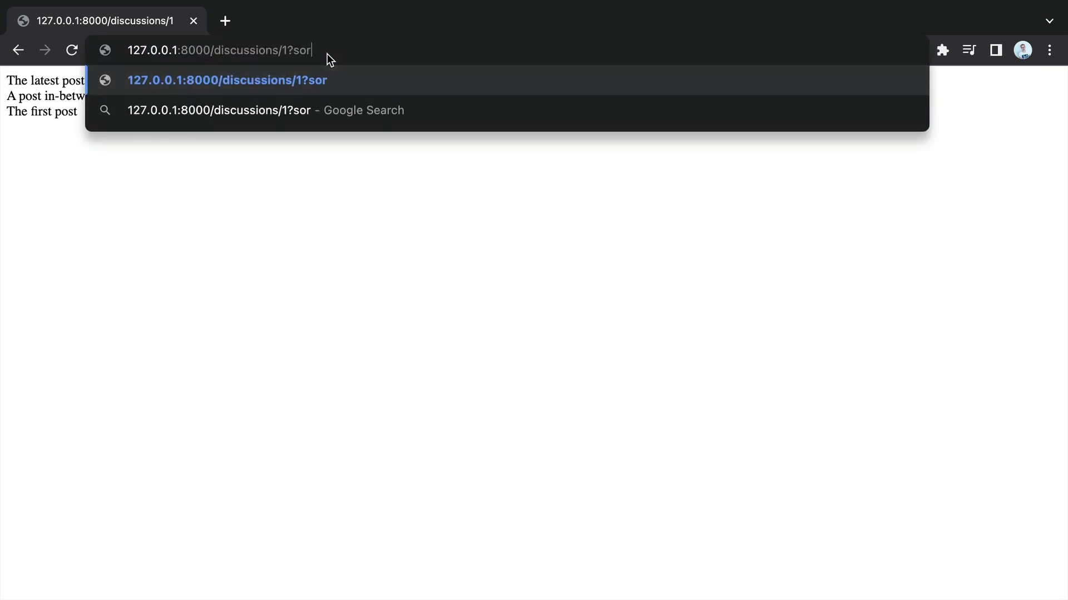
key("Backspace")
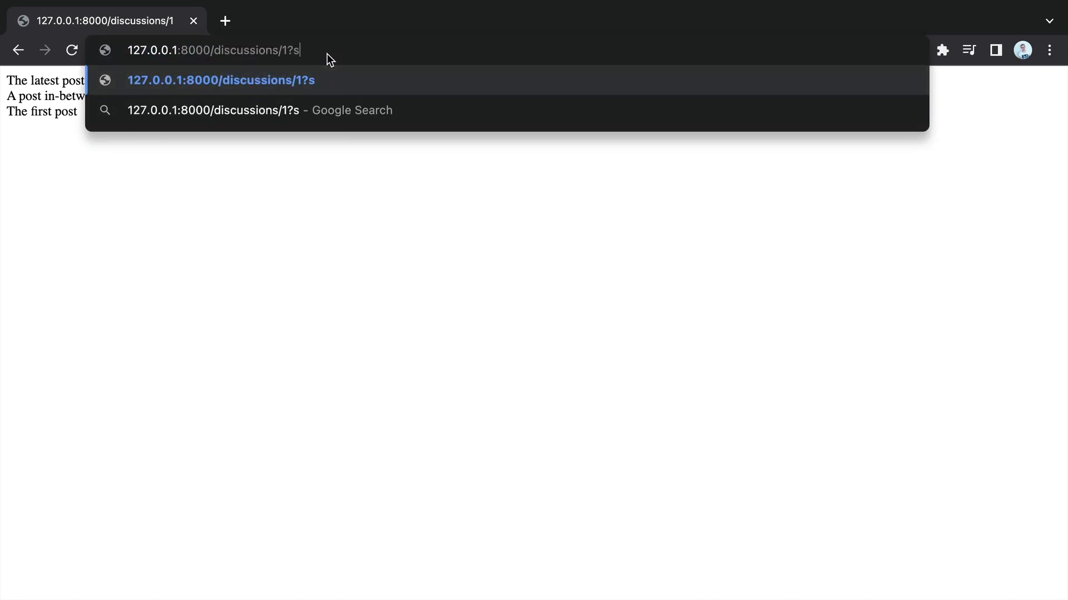
type("order=des")
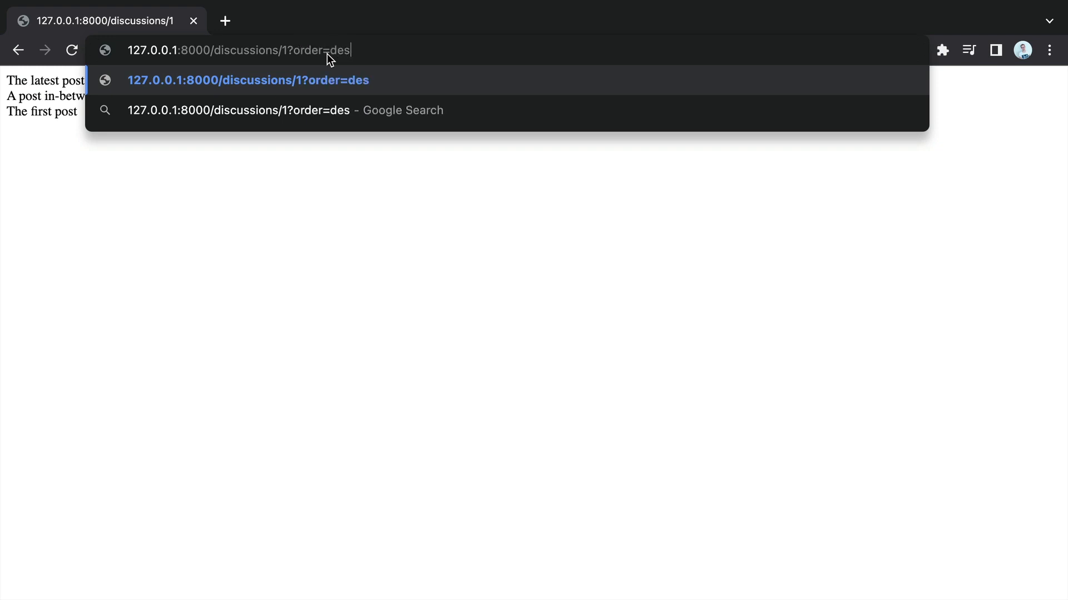
key("backspace")
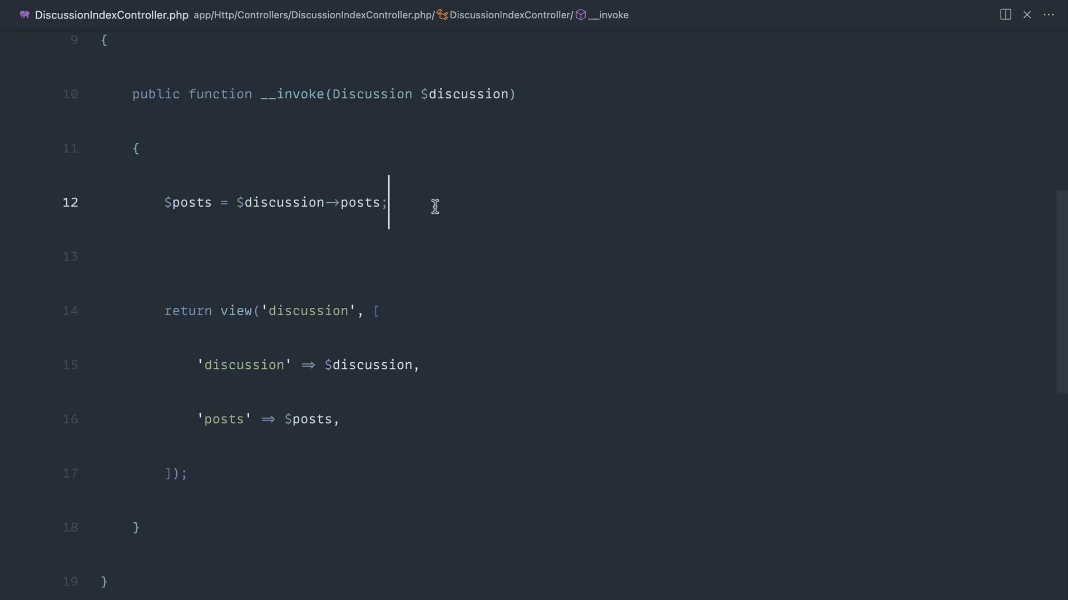
- Write an if (true) block reassigning $posts = $discussion->posts() in DiscussionIndexController
key("enter")
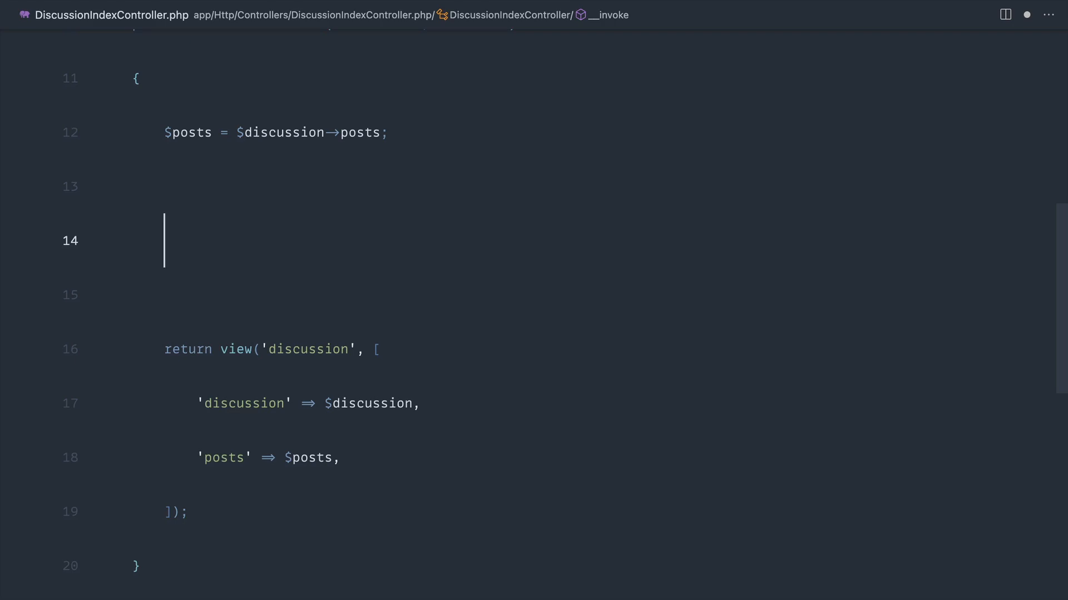
type("if () {")
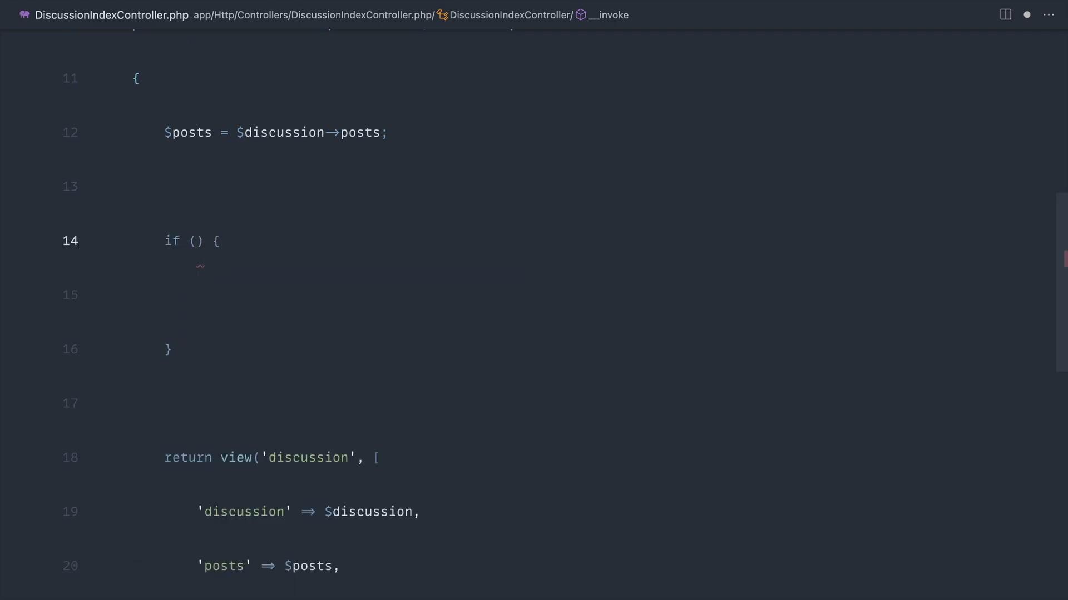
type("true")
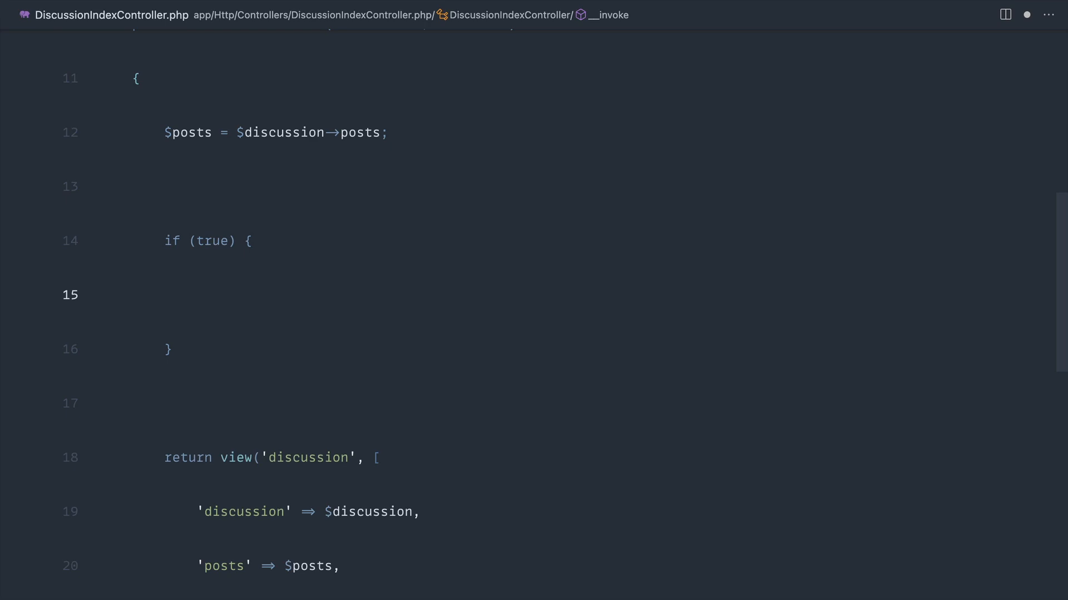
type("$posts =")
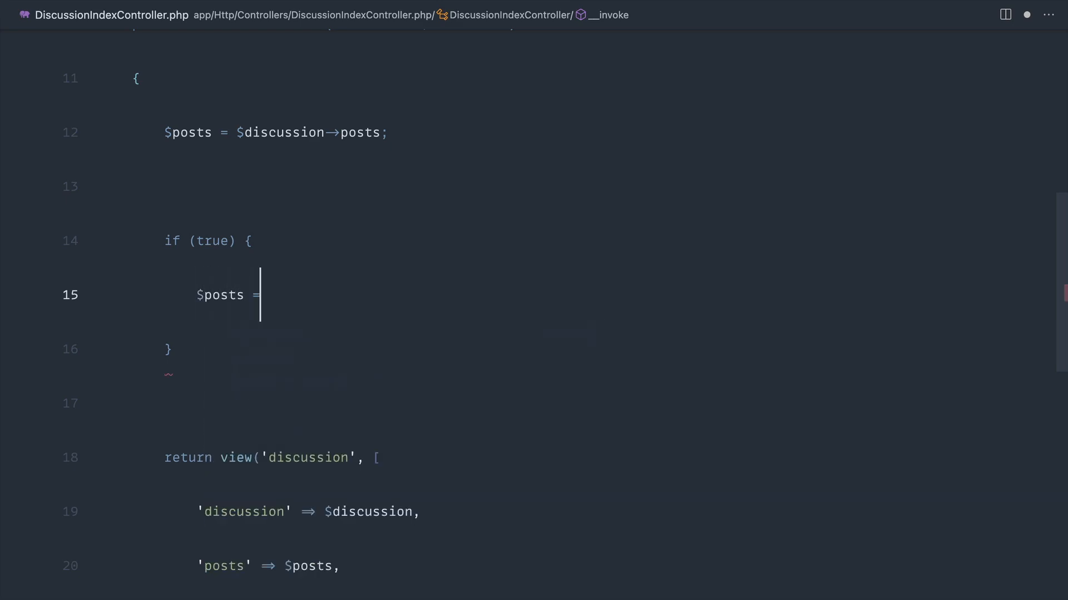
type("$discussion->")
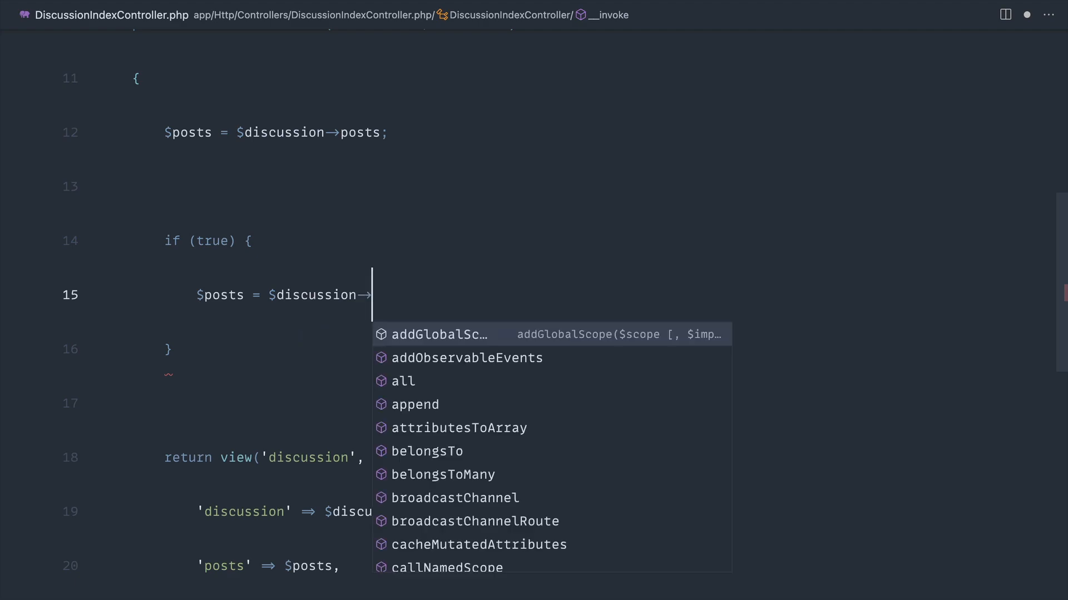
type("posts-")
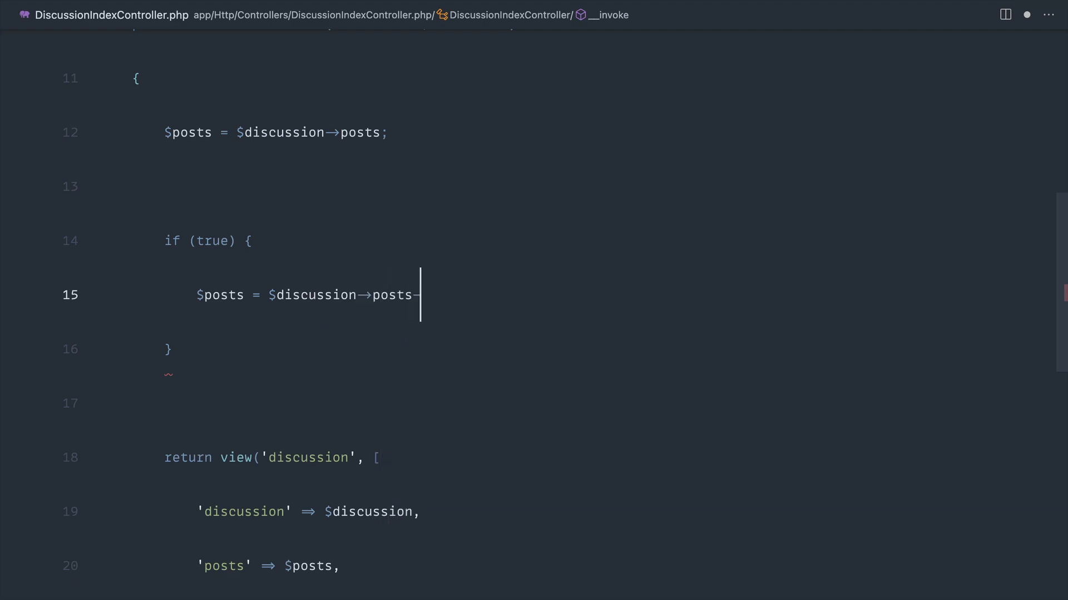
type("()")
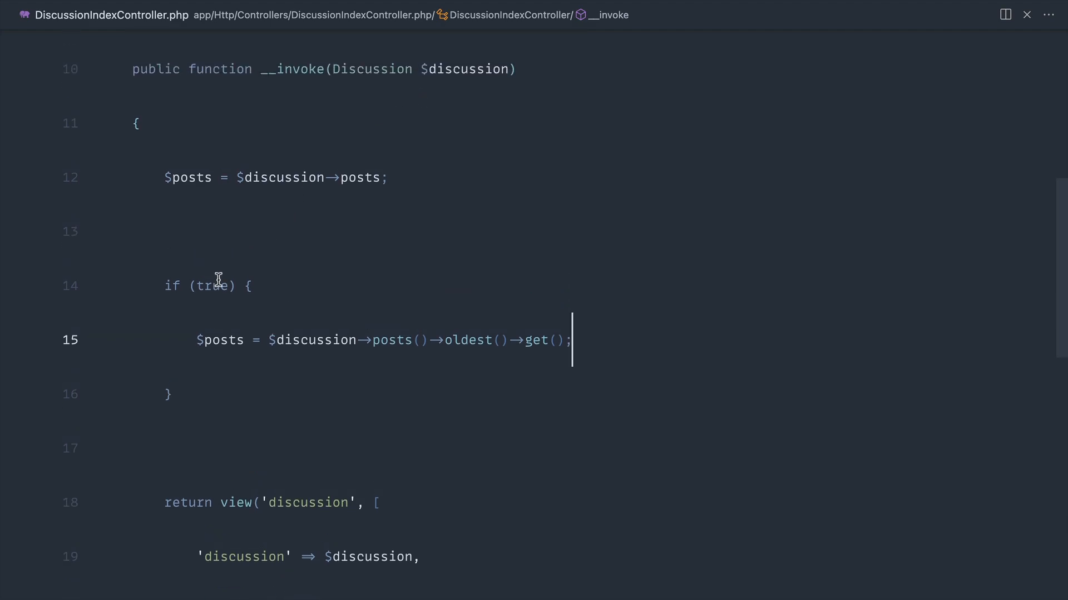
- Complete the chain as posts()->oldest()->get() and place the caret before oldest()
double_click(207, 285)
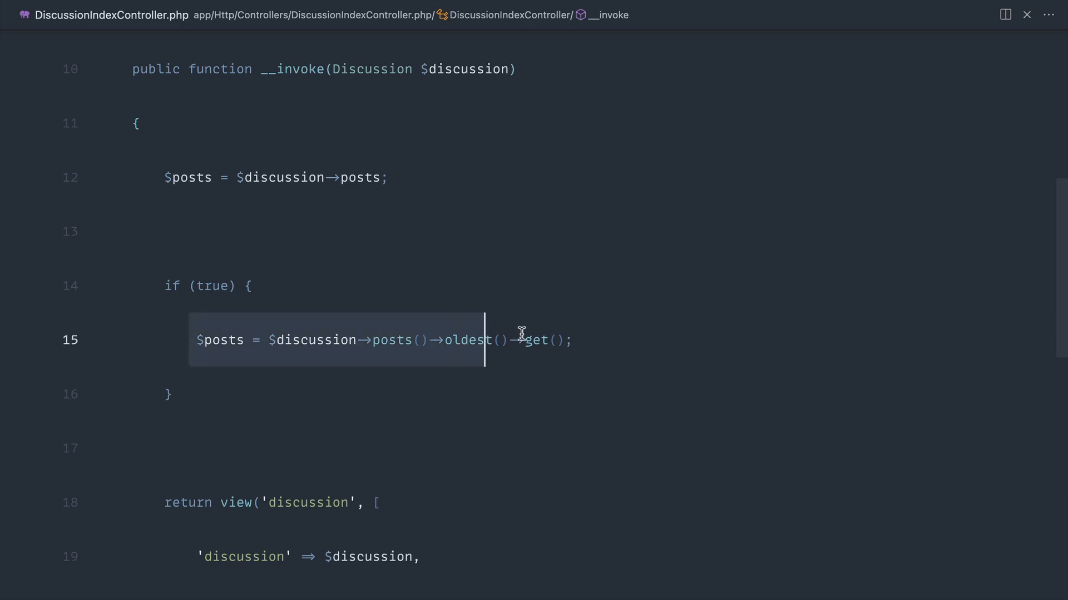
left_click(429, 340)
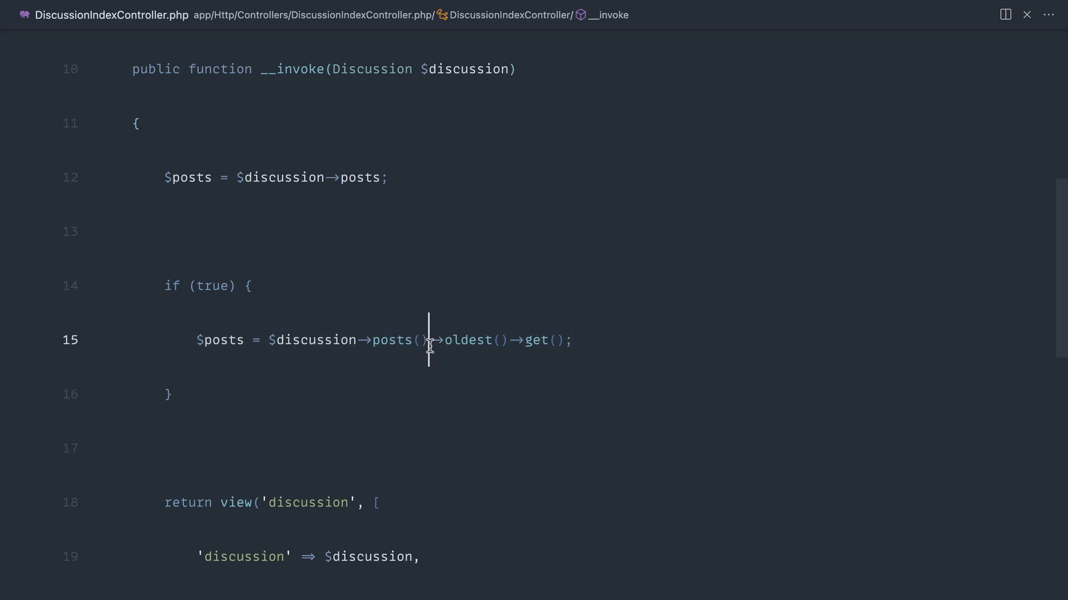
mouse_move(631, 344)
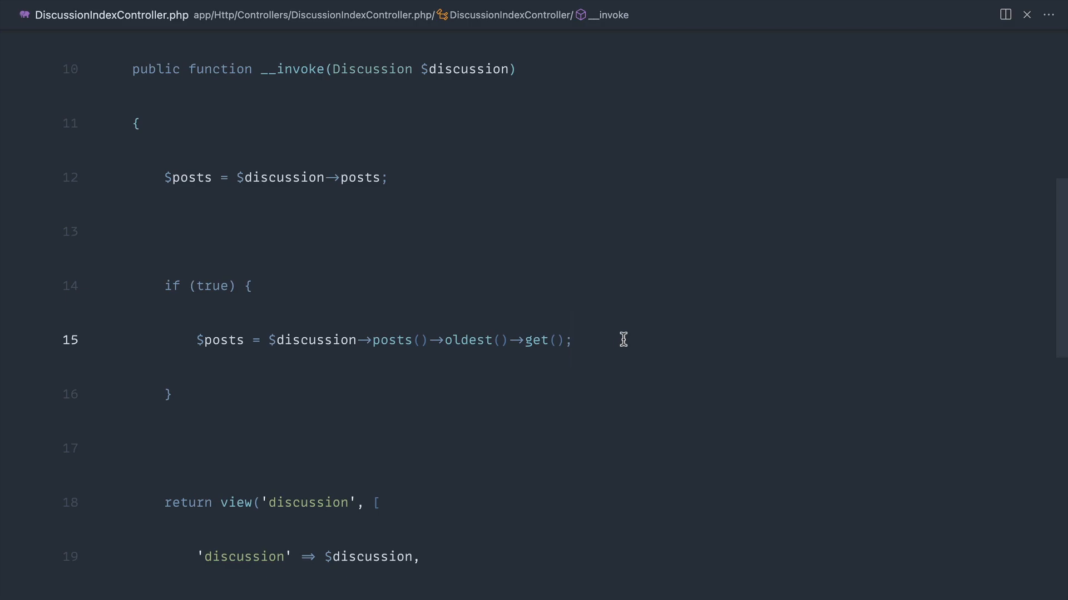
key("ctrl+p")
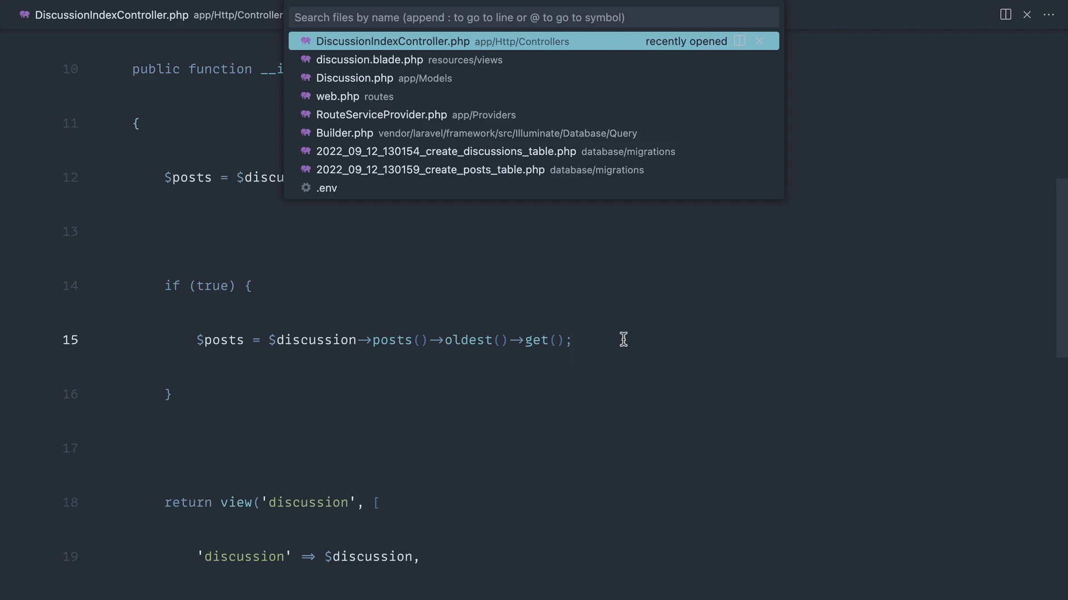
- Open Illuminate/Database/Query/Builder.php and read through reorder()'s optional column parameter and body
type("builder")
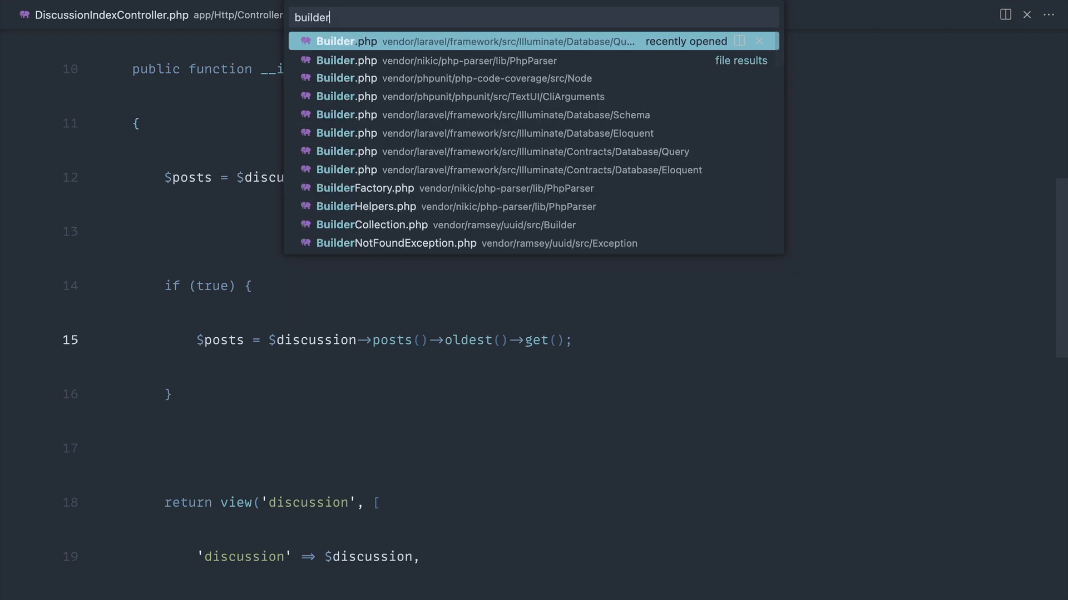
left_click(504, 42)
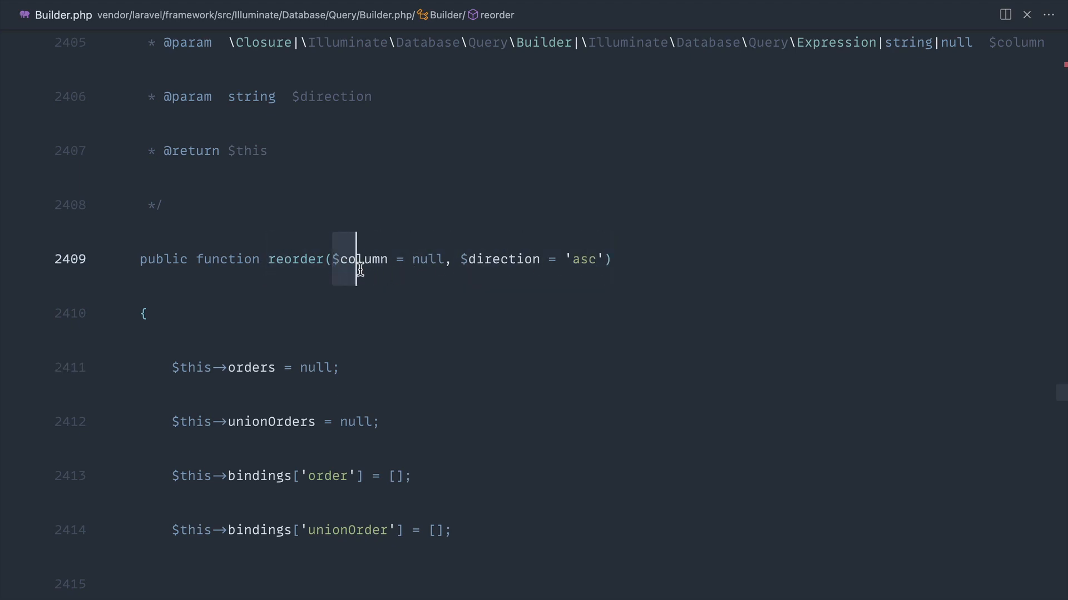
left_click(359, 259)
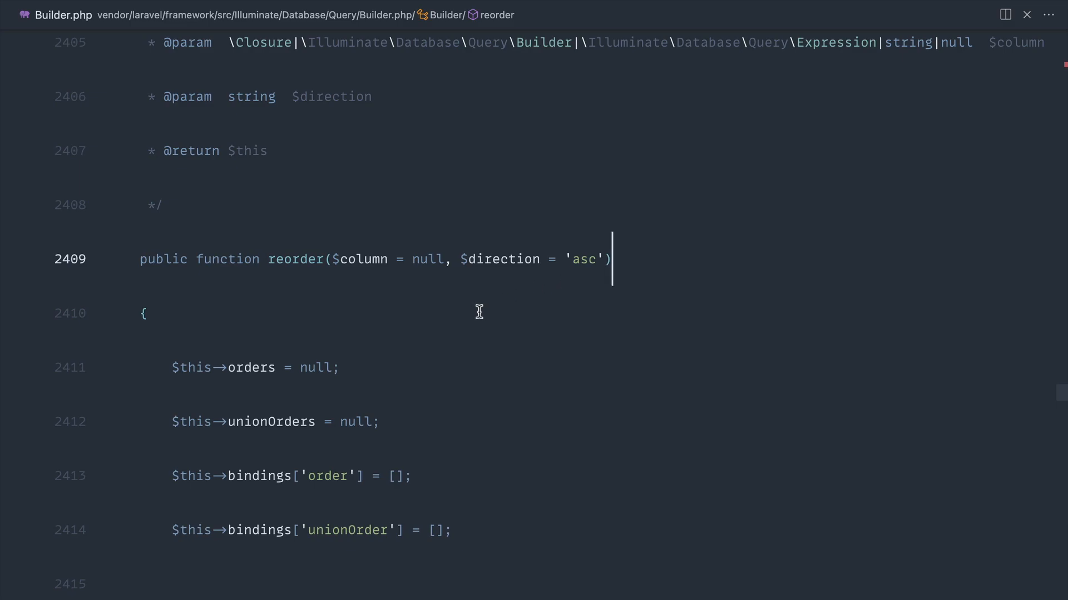
scroll("down", 3)
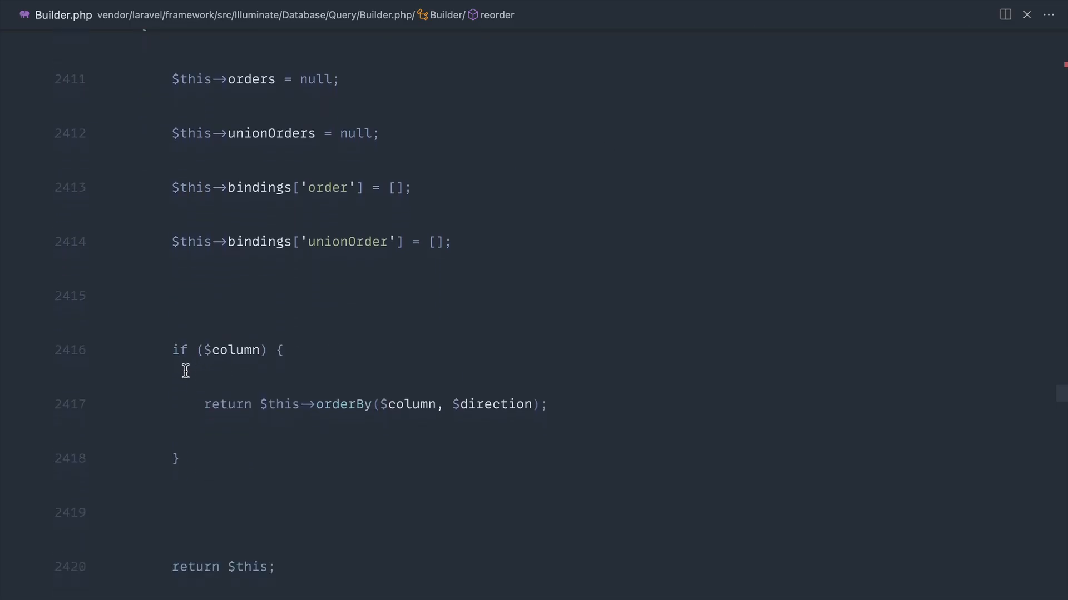
left_click(177, 458)
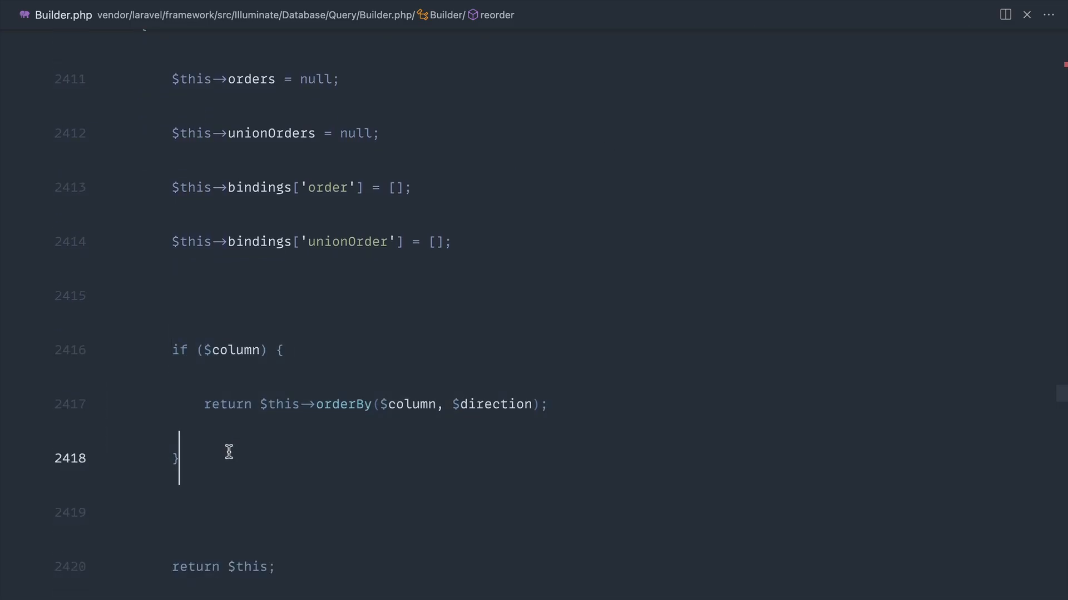
scroll("down", 3)
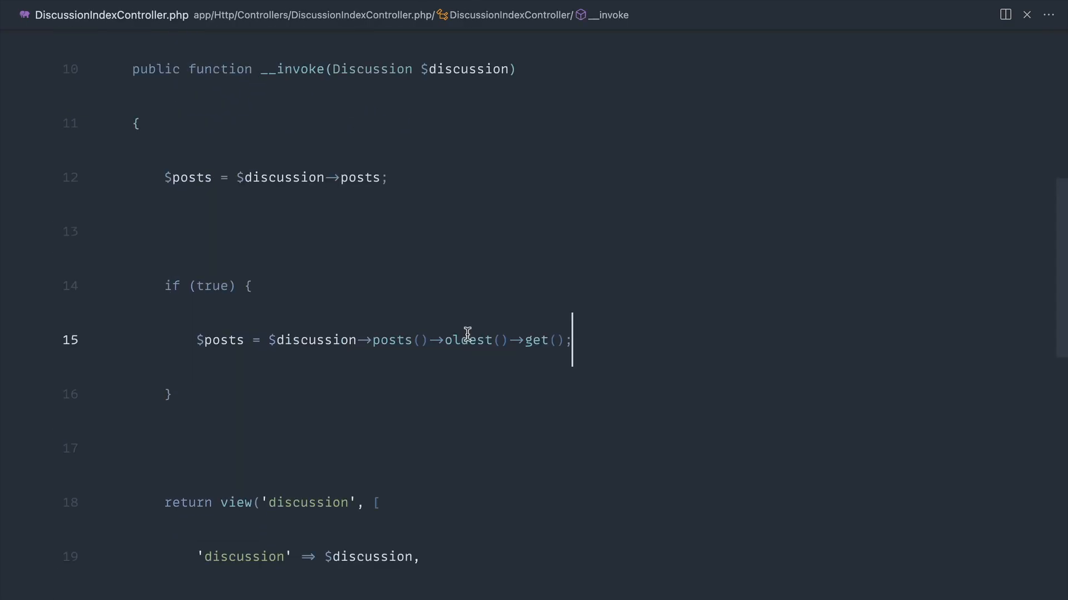
- Insert ->reorder() before ->oldest() on line 15 of the controller's posts query
type("reorder")
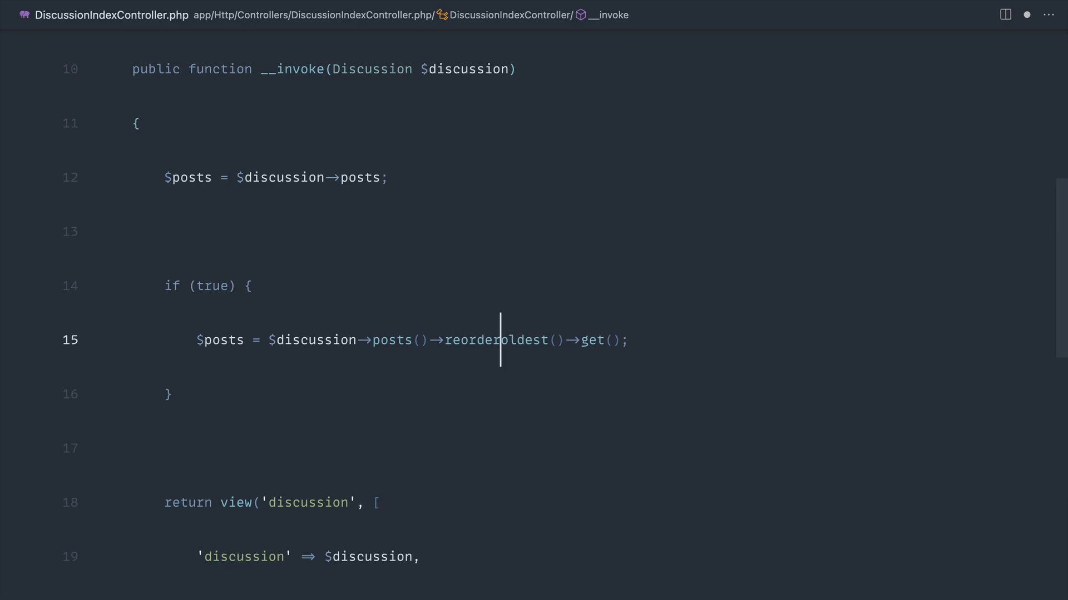
type("()->")
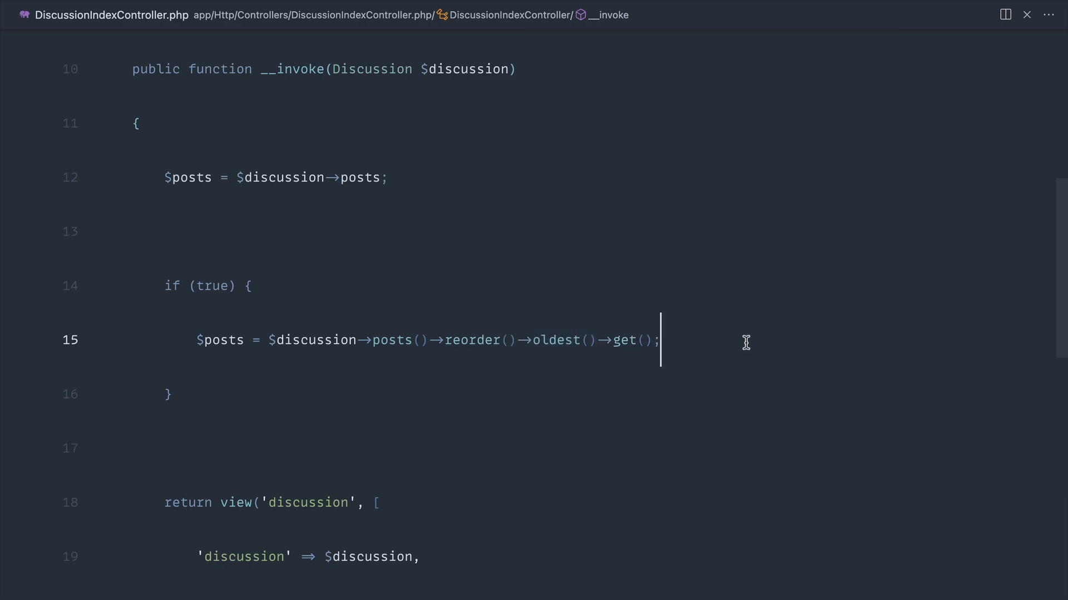
mouse_move(620, 340)
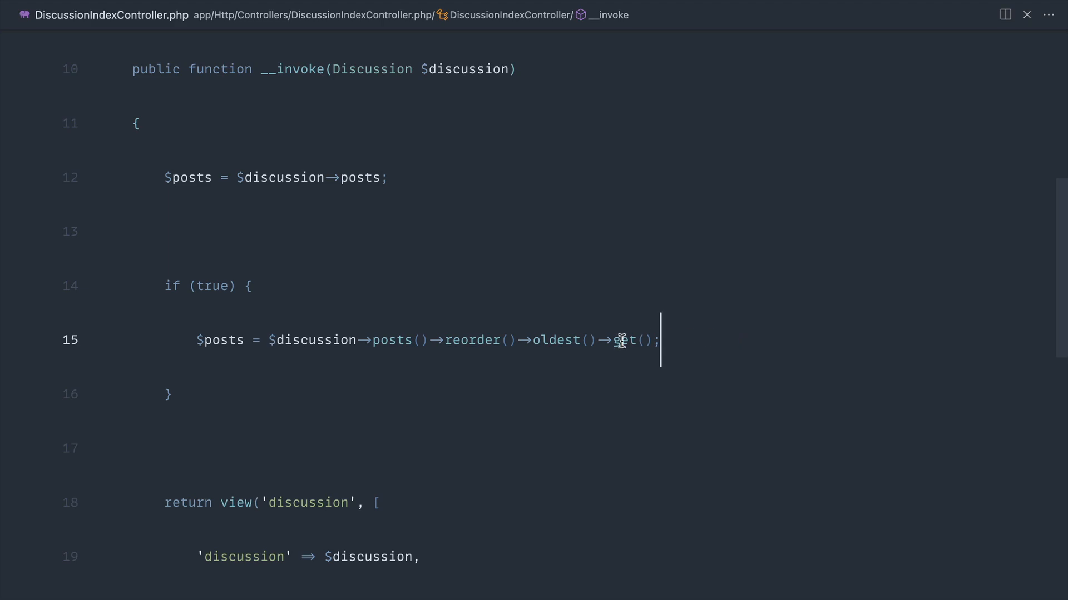
double_click(472, 341)
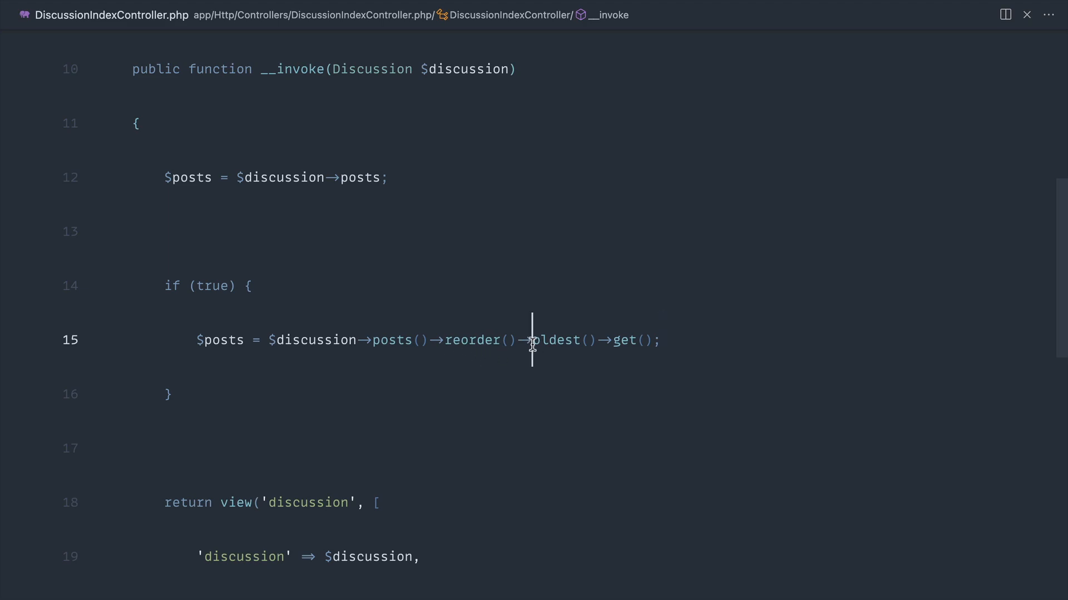
- Drop ->oldest() and pass 'created_at' with a sort direction directly into reorder()
key("Backspace")
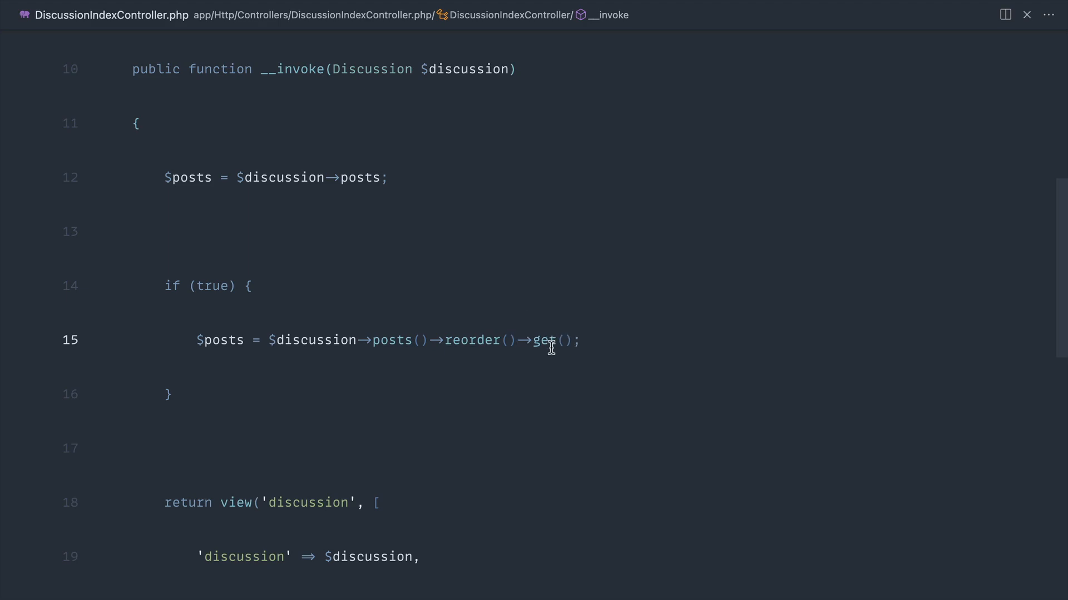
type("''")
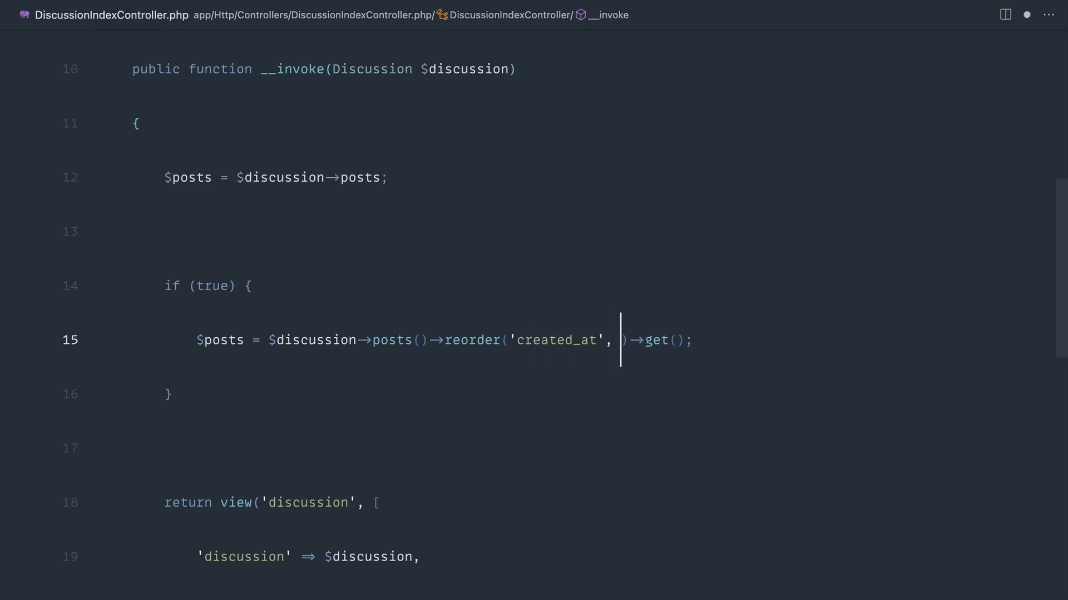
left_click(475, 341)
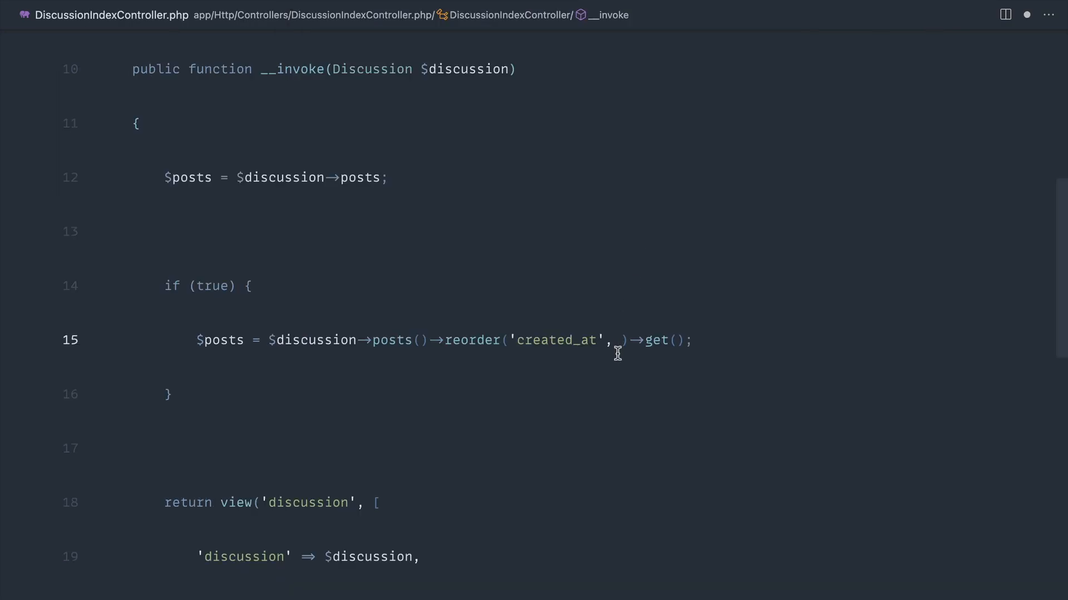
type("'desc'")
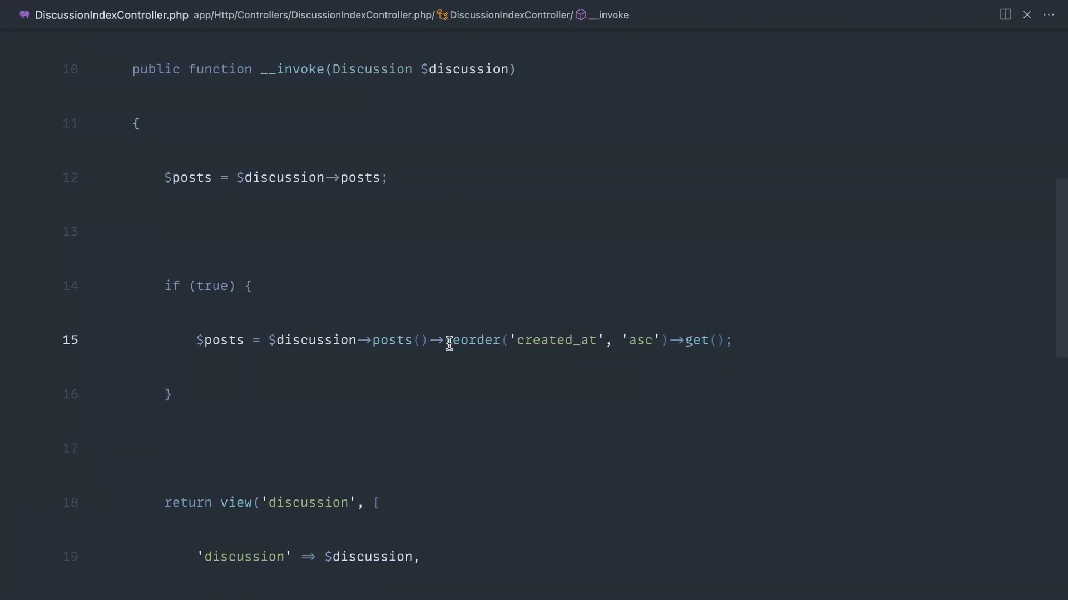
left_click(171, 395)
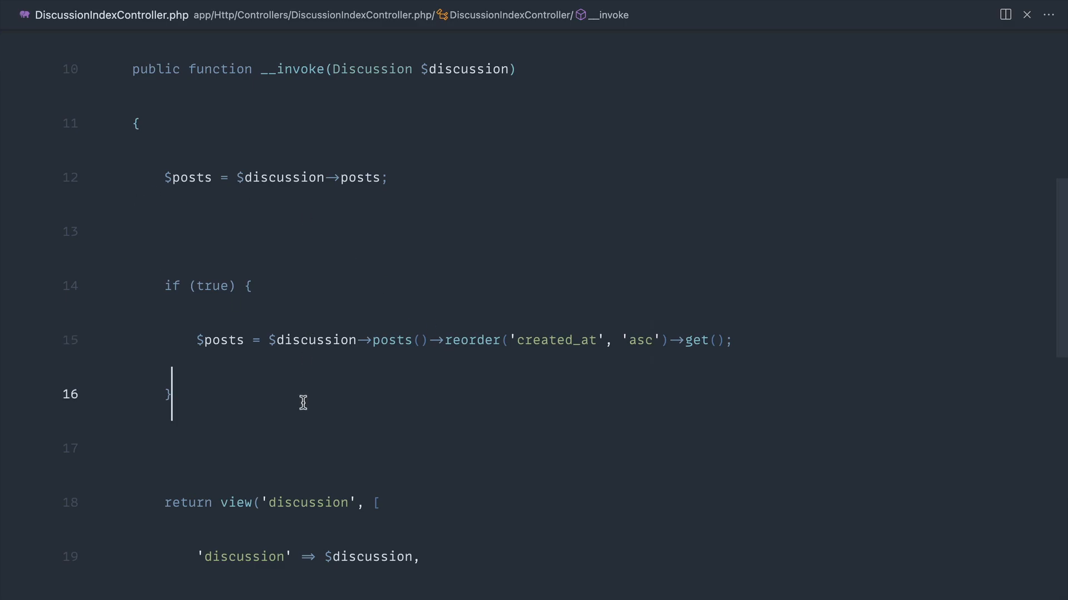
mouse_move(403, 385)
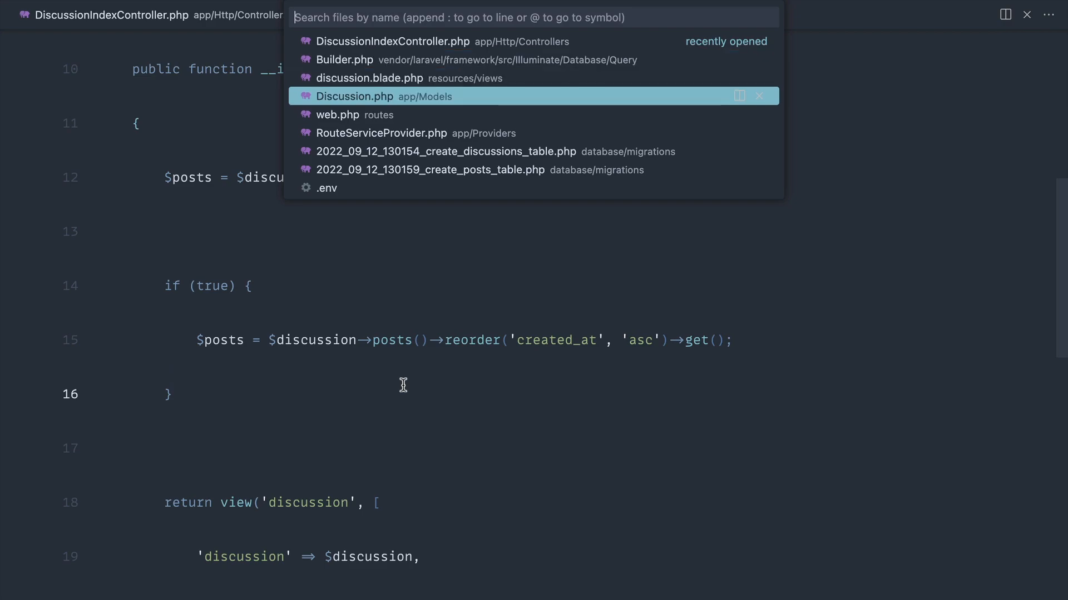
- Glance at Discussion.php's latest(), return to the controller, clear reorder's arguments and start chaining oldest
left_click(355, 96)
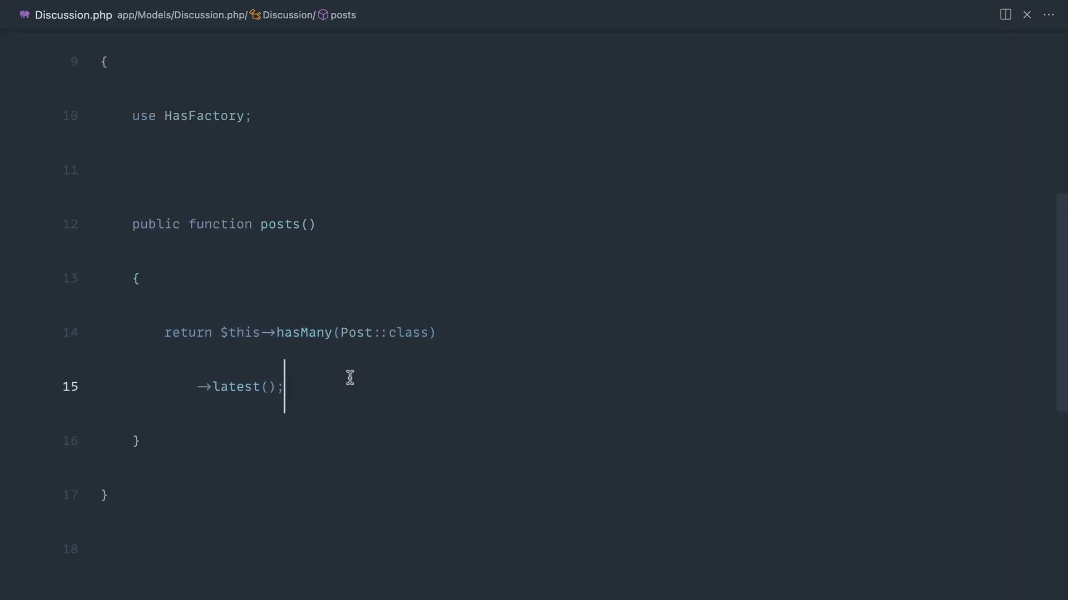
key("Ctrl+p")
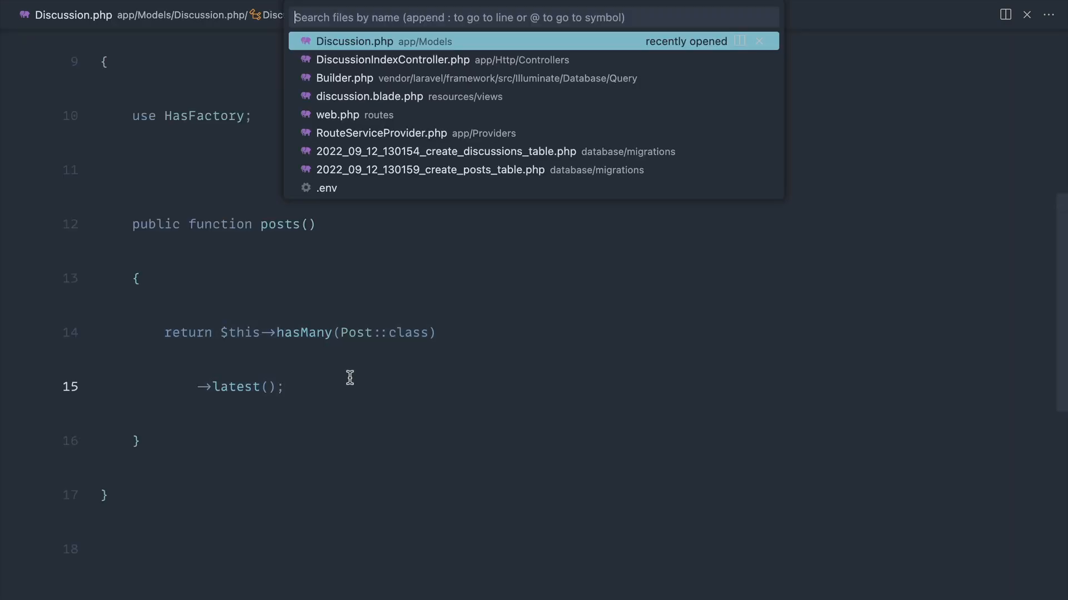
left_click(392, 60)
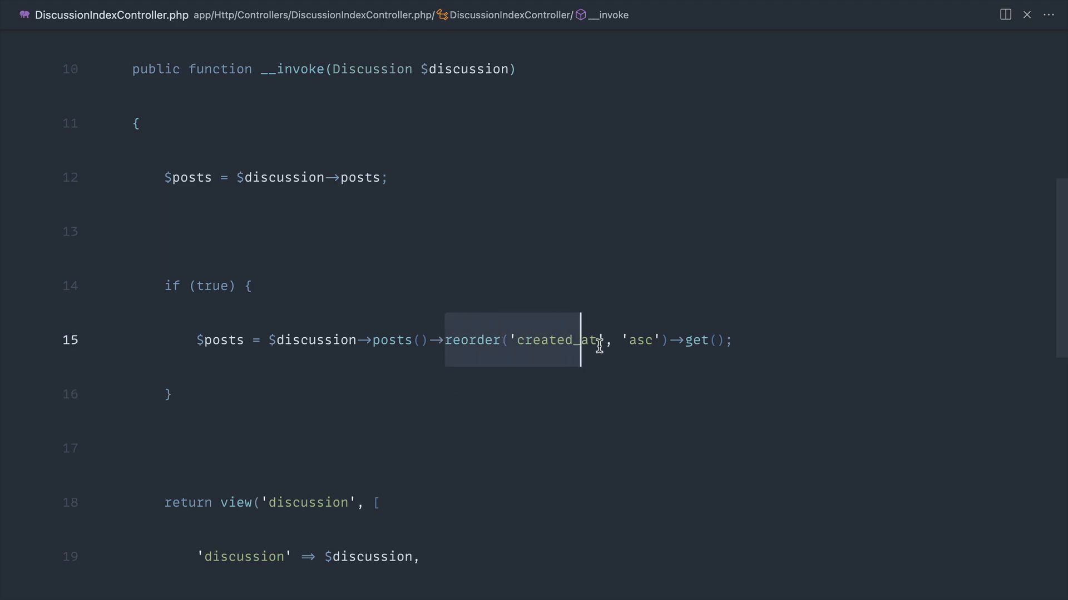
left_click(484, 340)
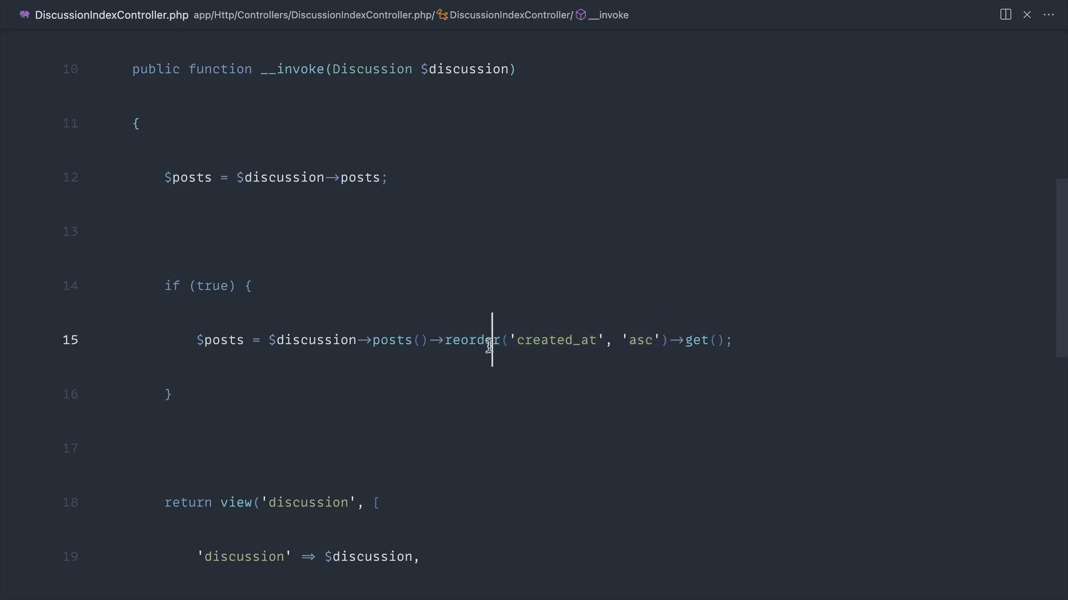
left_click_drag(492, 340, 661, 340)
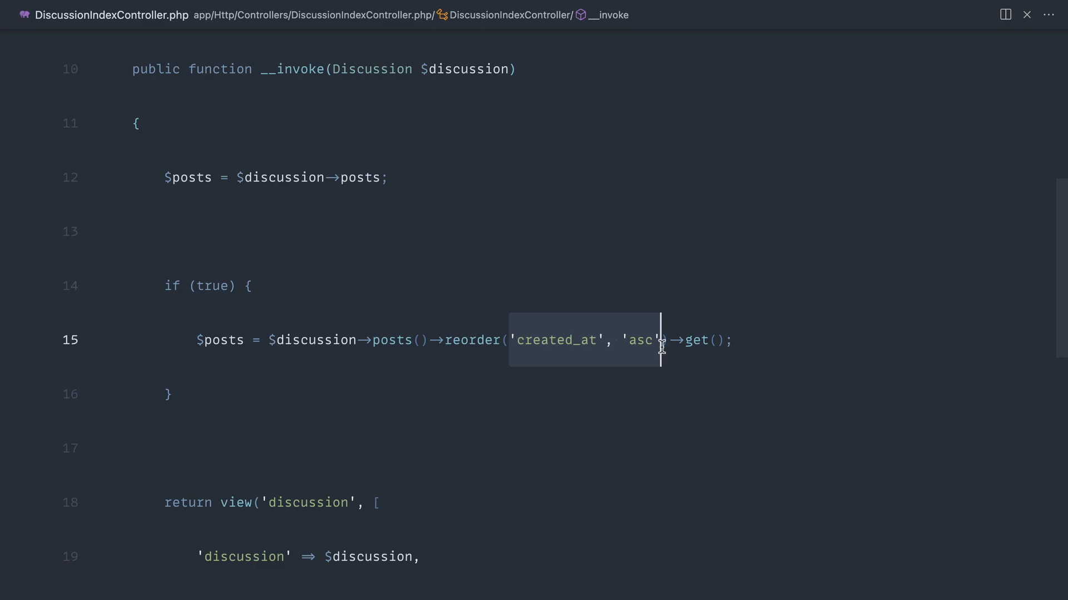
type("o")
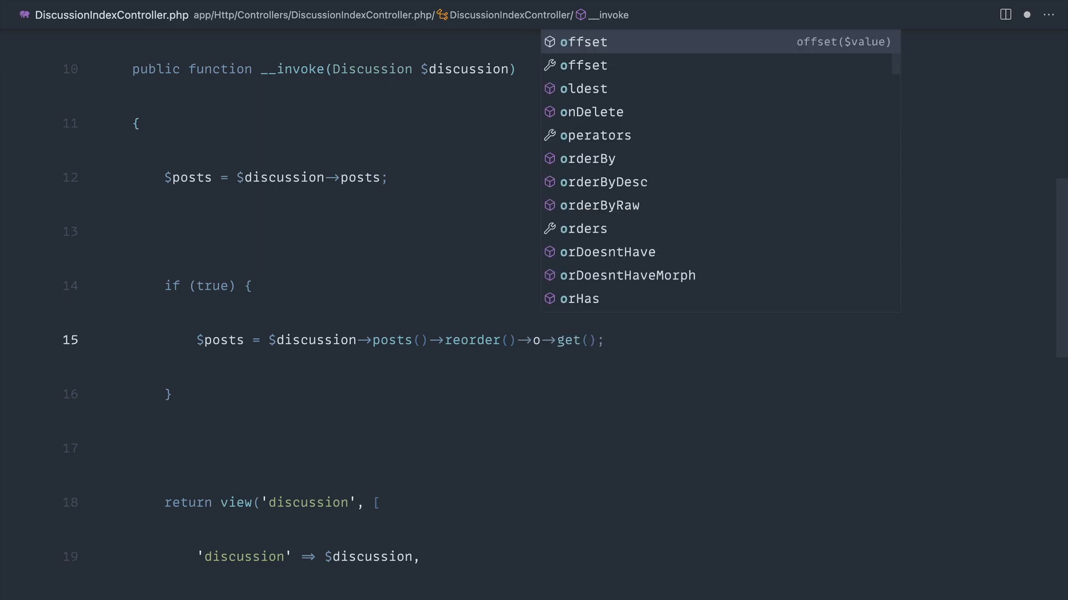